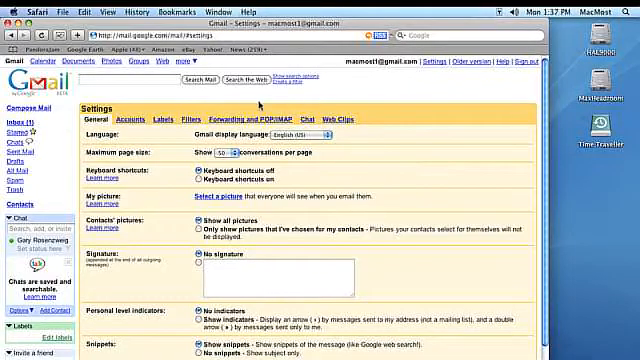
Show Gmail's Forwarding and POP/IMAP settings.
{"action": "left_click", "coordinate": [248, 120]}
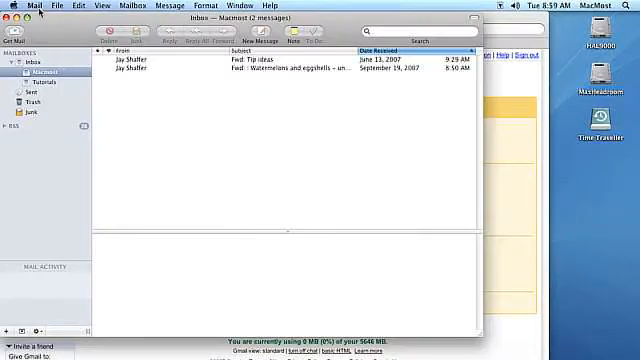
{"action": "mouse_move", "coordinate": [12, 6]}
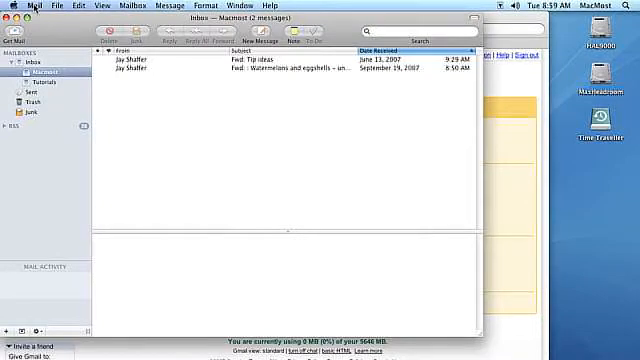
Start a new account from Mail Preferences > Accounts.
{"action": "left_click", "coordinate": [38, 4]}
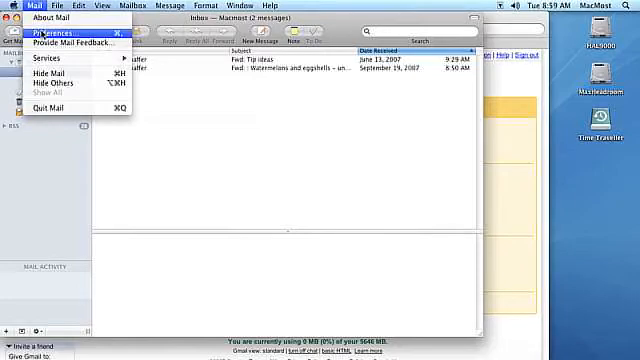
{"action": "left_click", "coordinate": [58, 32]}
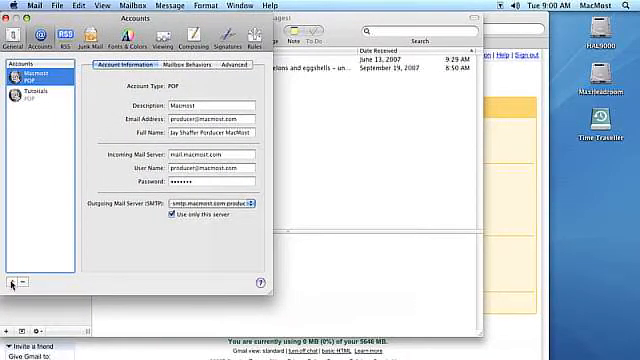
{"action": "left_click", "coordinate": [12, 288]}
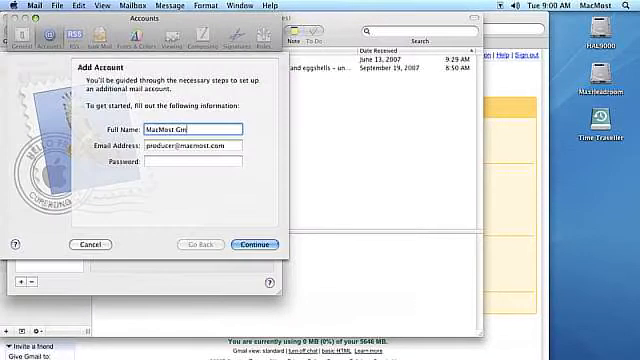
{"action": "type", "text": "Gmail"}
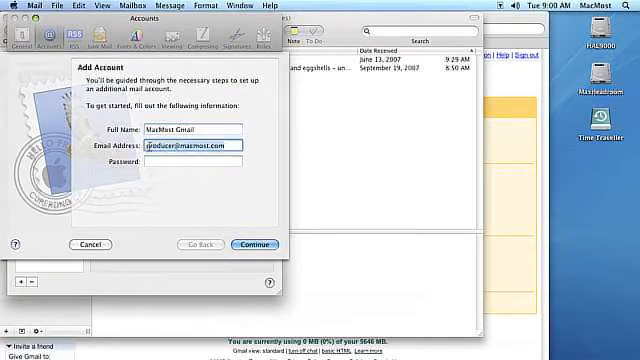
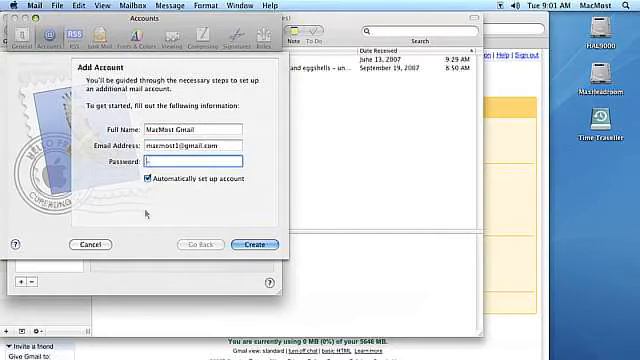
{"action": "type", "text": "••••••••"}
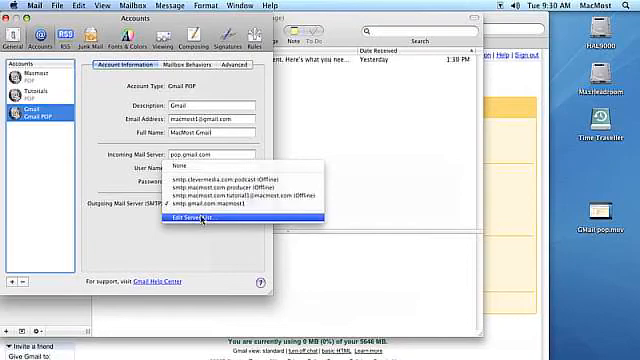
{"action": "left_click", "coordinate": [192, 218]}
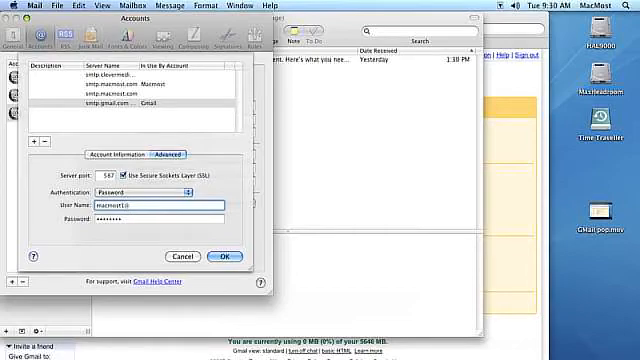
{"action": "type", "text": "@gma"}
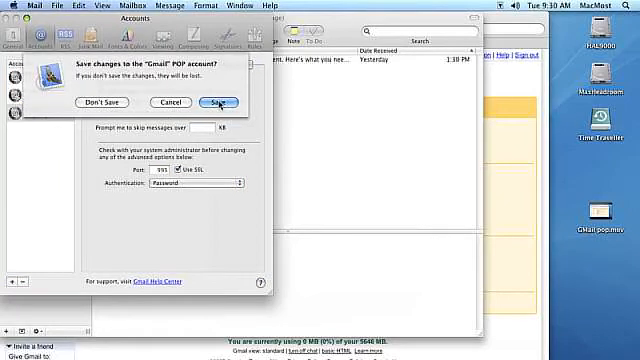
Save the changes to the Gmail POP account.
{"action": "left_click", "coordinate": [216, 104]}
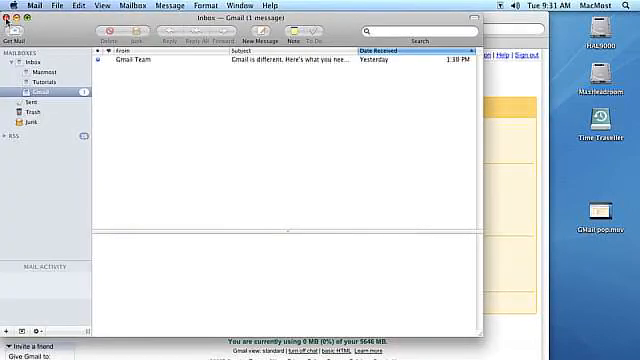